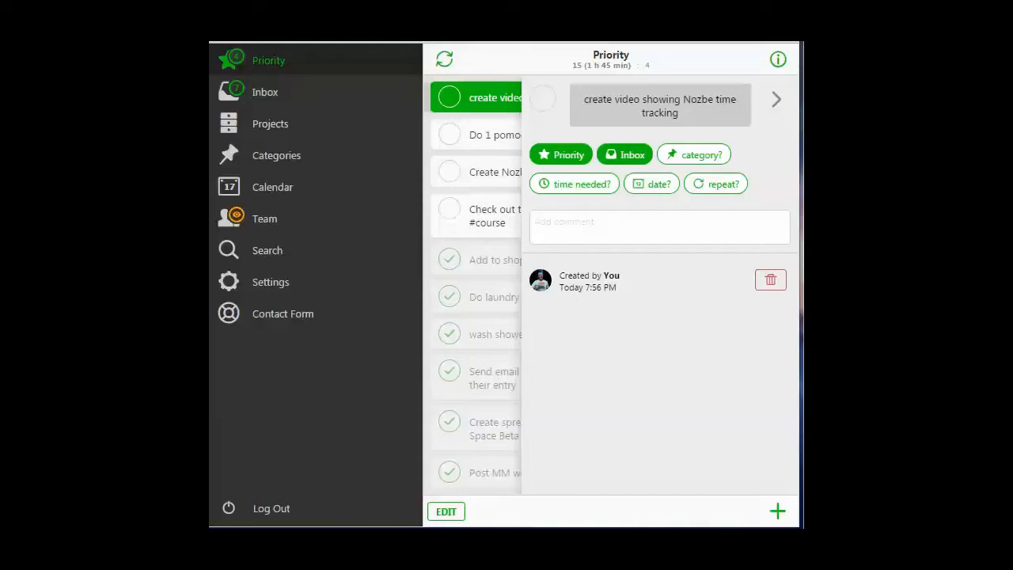
mouse_move(709, 272)
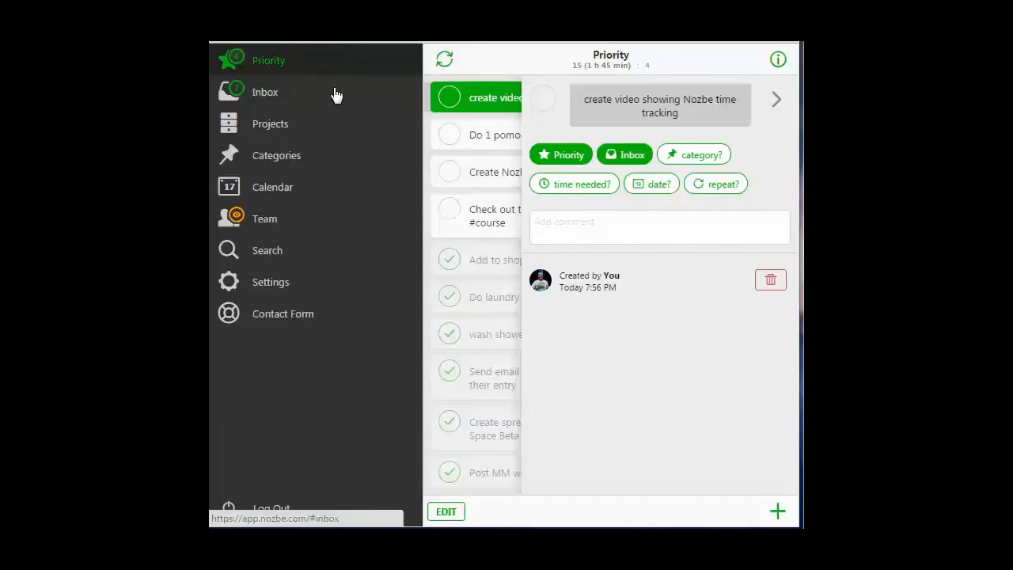
mouse_move(609, 184)
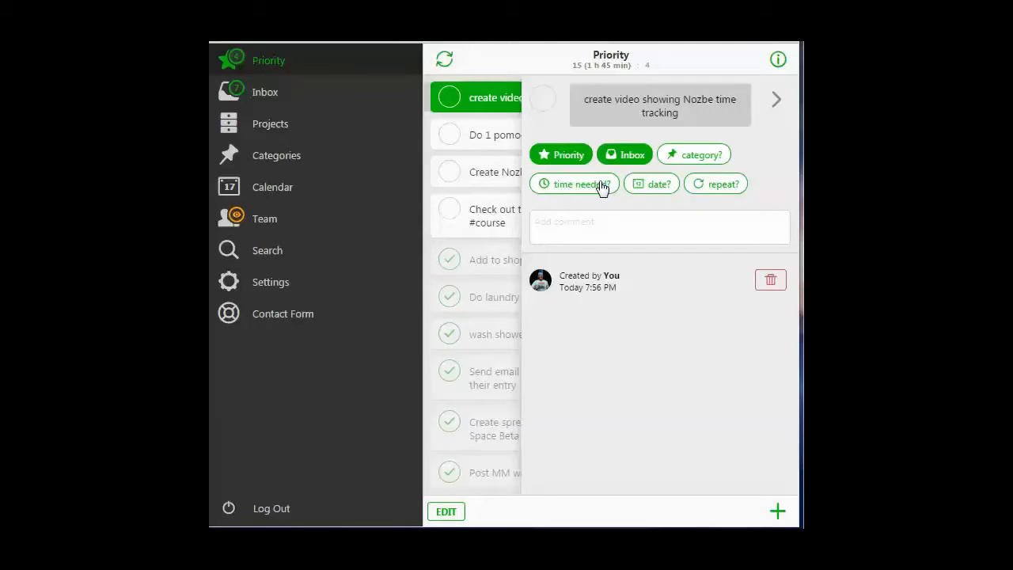
Show the time-needed estimate choices for the 'create video showing Nozbe time tracking' task
click(573, 184)
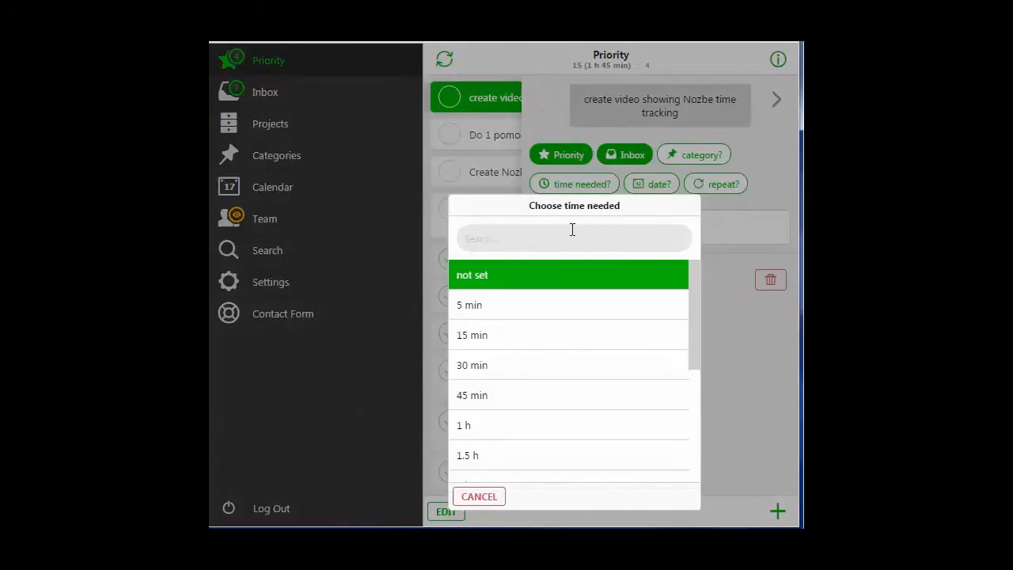
mouse_move(699, 285)
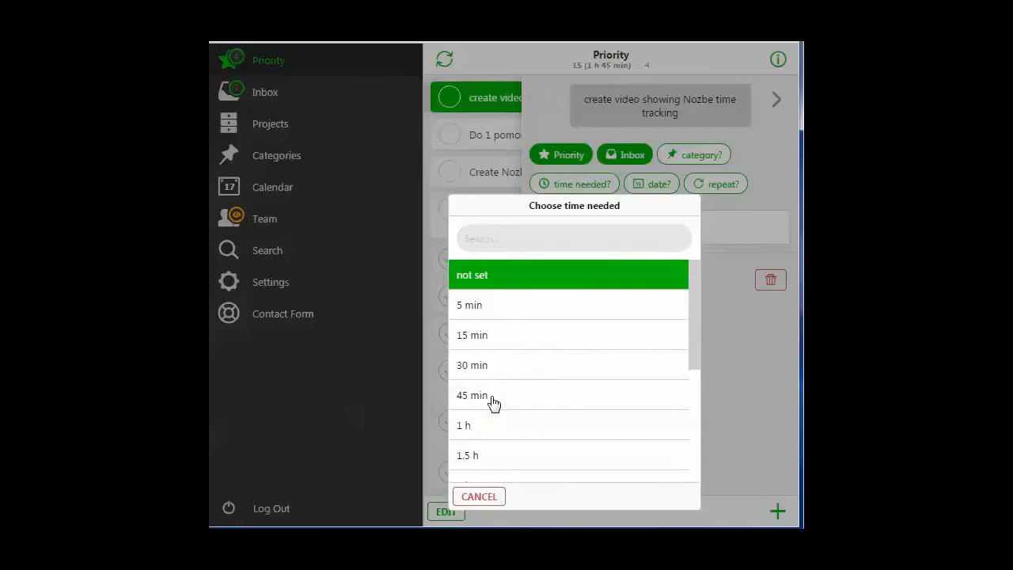
Choose 45 min as the task's time needed
click(471, 395)
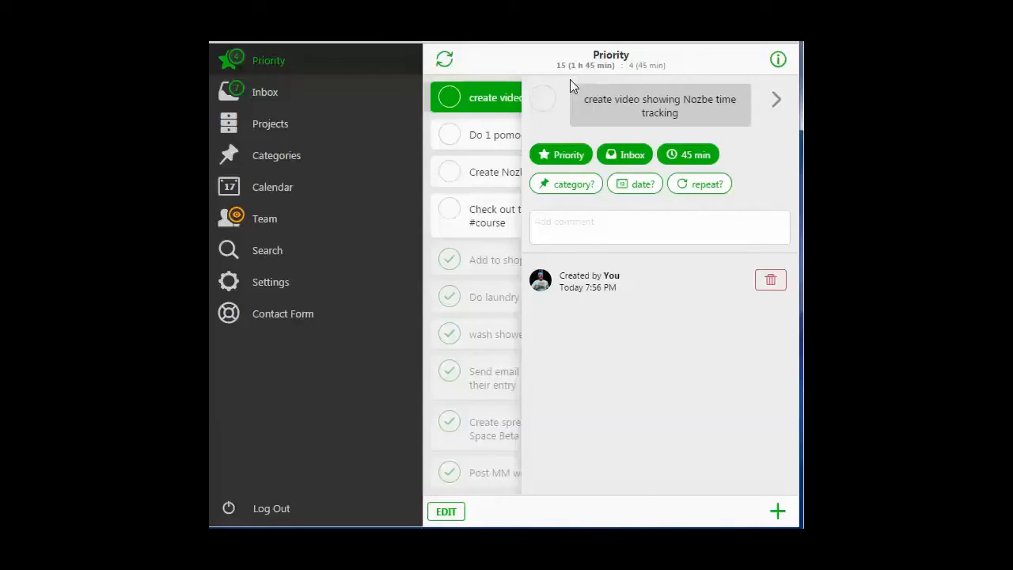
mouse_move(604, 340)
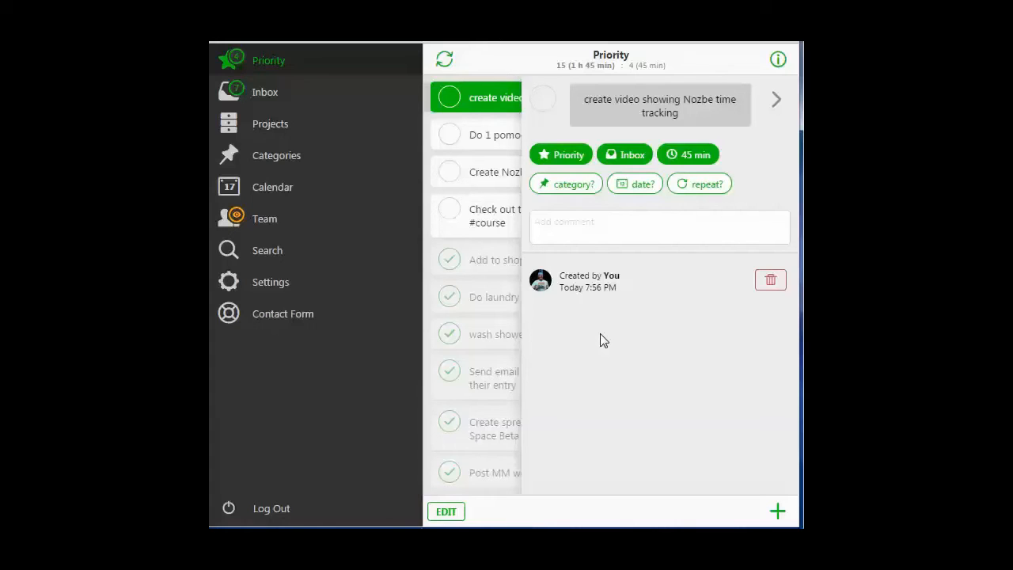
mouse_move(708, 388)
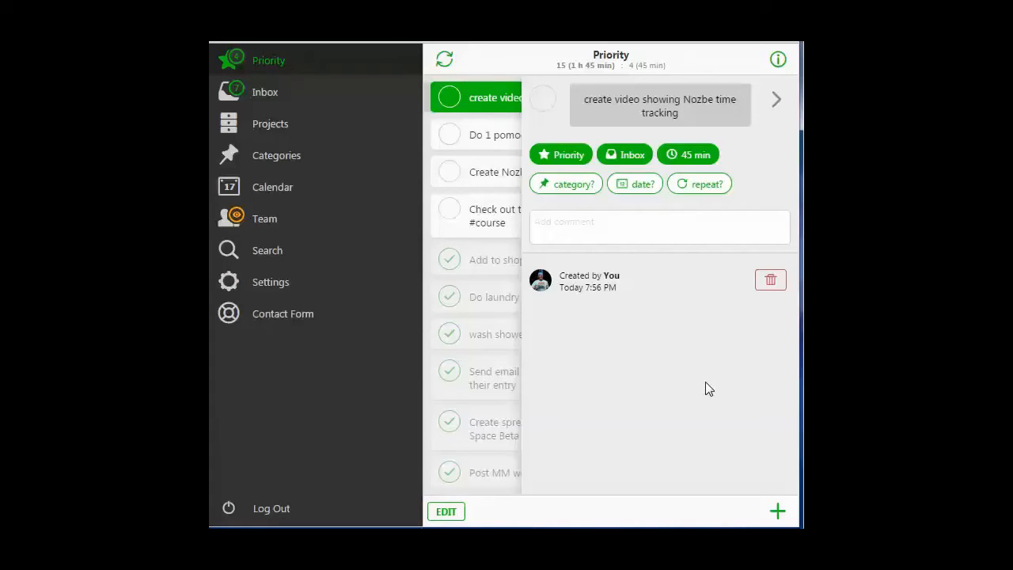